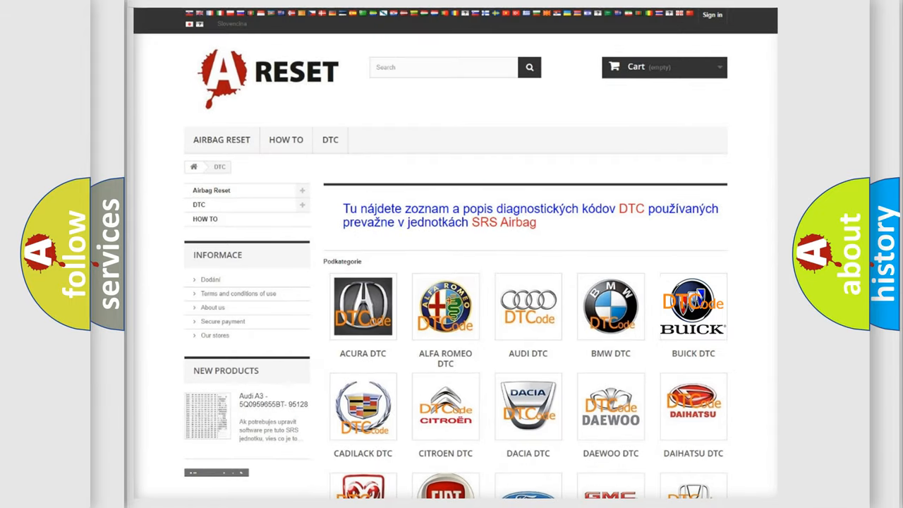
# Open the BUICK DTC tile and review the airbag diagnostic code list
pyautogui.click(692, 306)
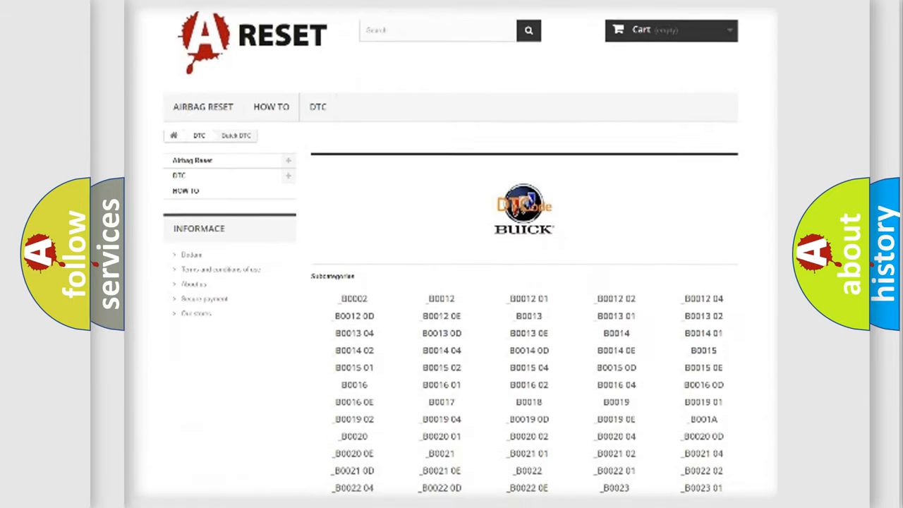
pyautogui.scroll(-3)
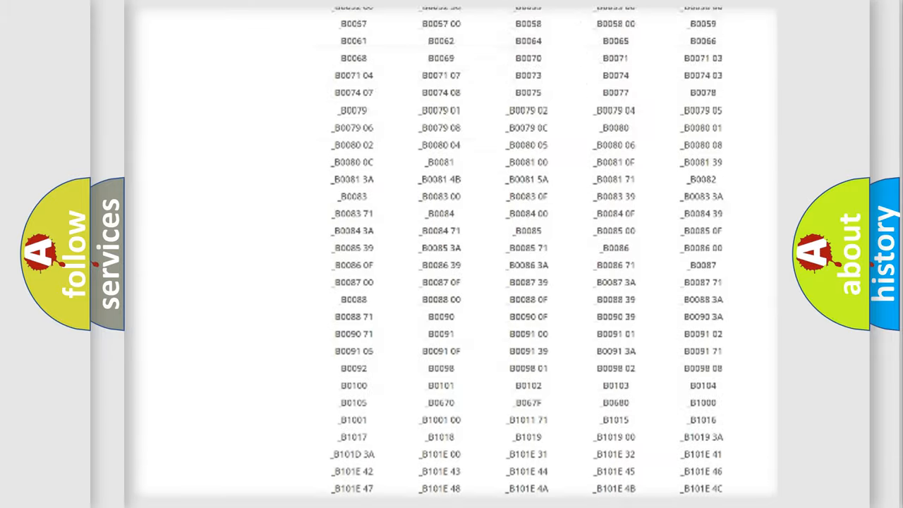
pyautogui.scroll(3)
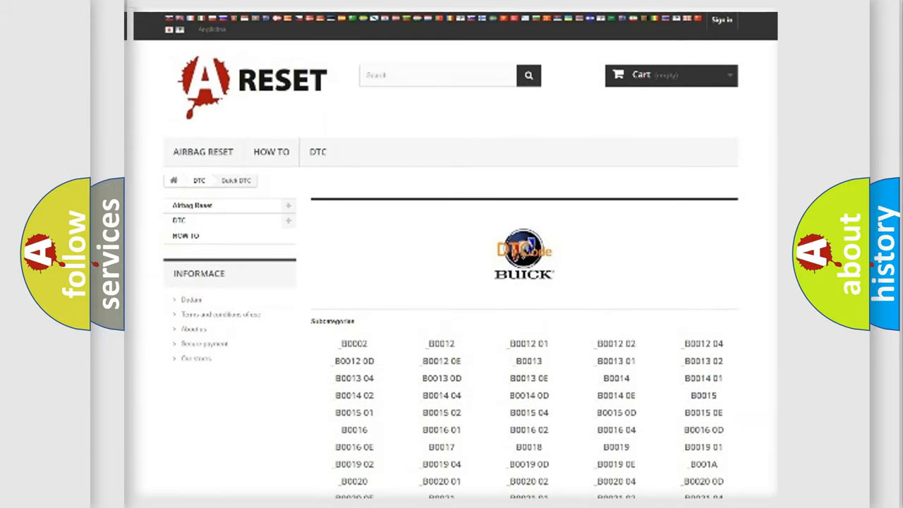